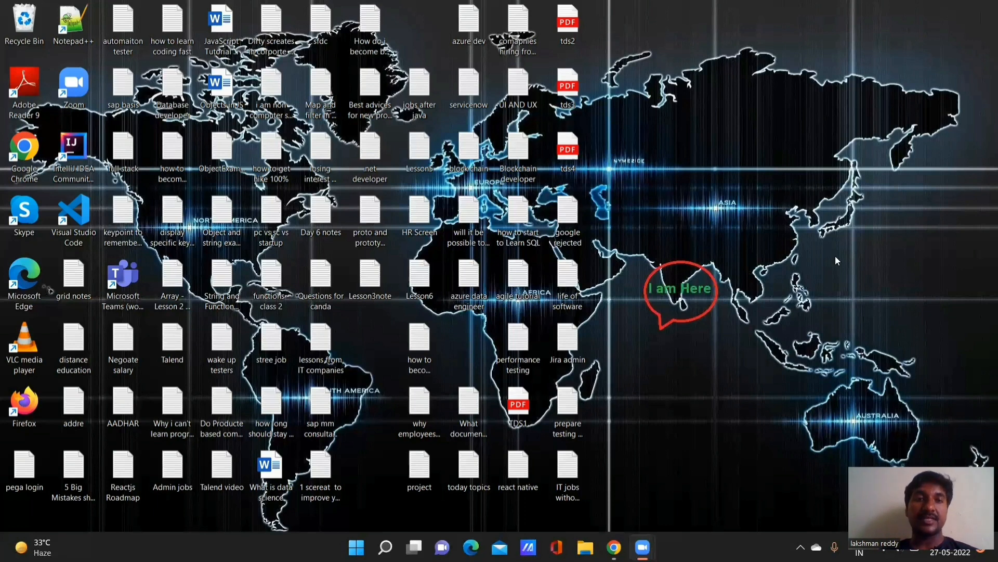
mouse_move(711, 343)
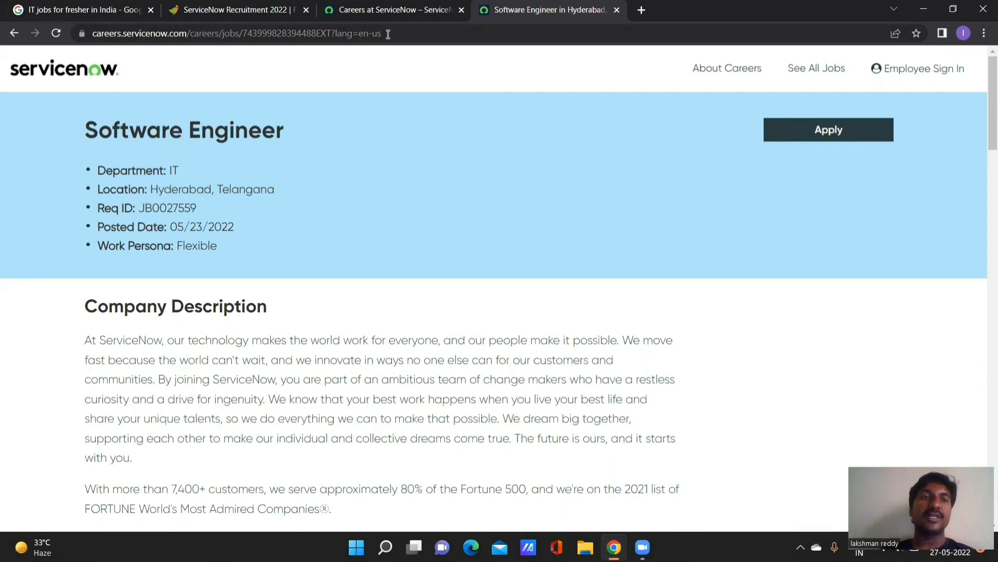
mouse_move(305, 156)
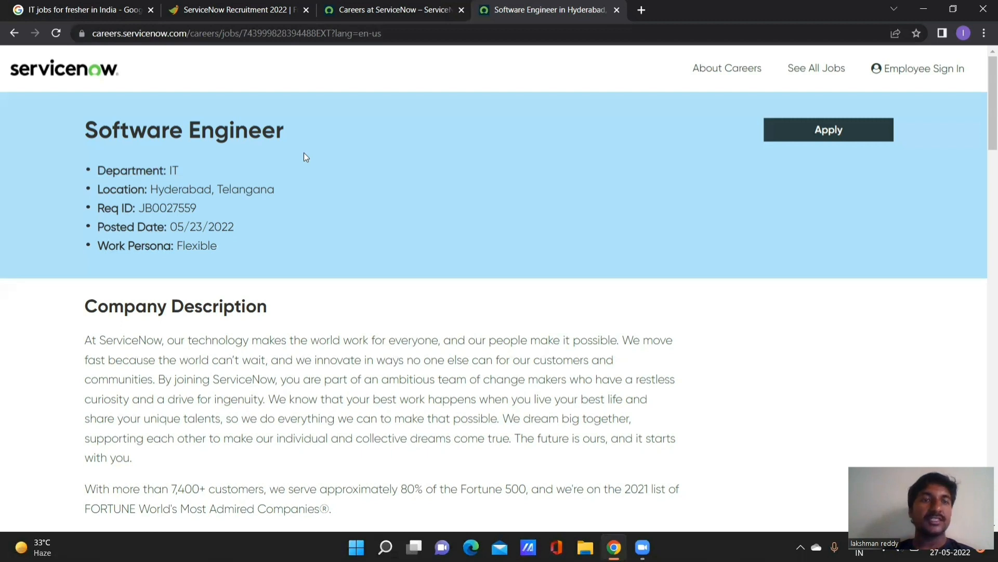
mouse_move(216, 157)
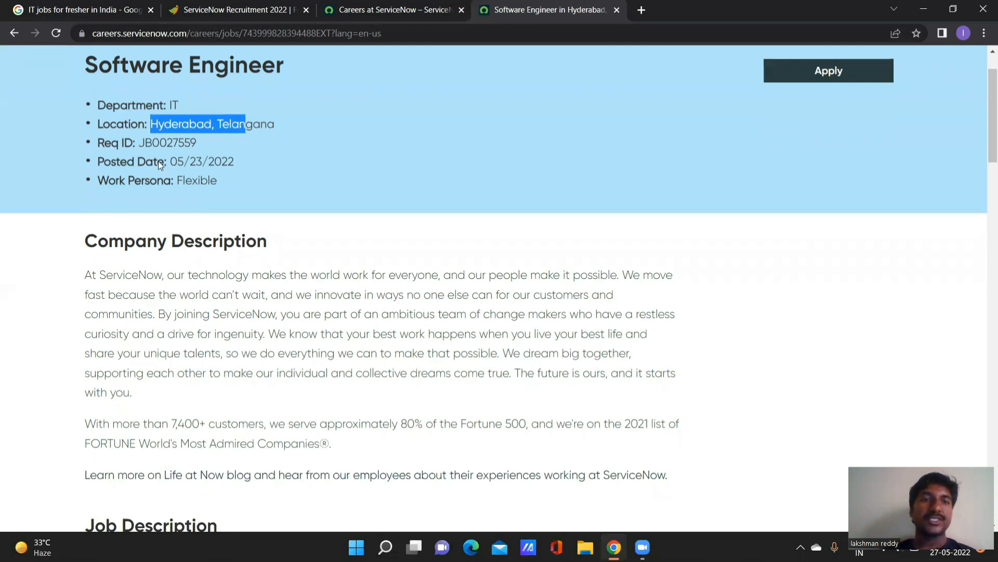
double_click(178, 161)
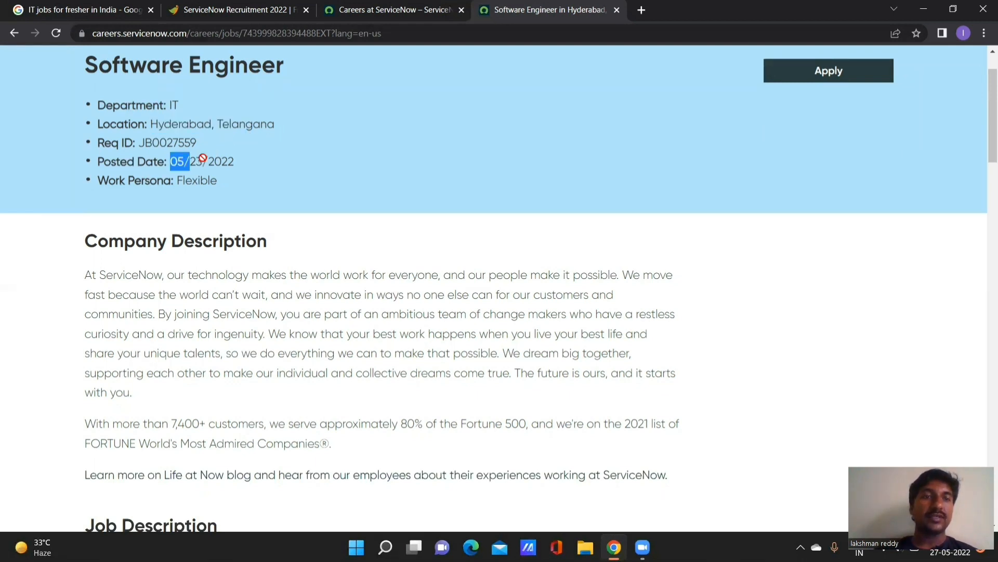
double_click(221, 161)
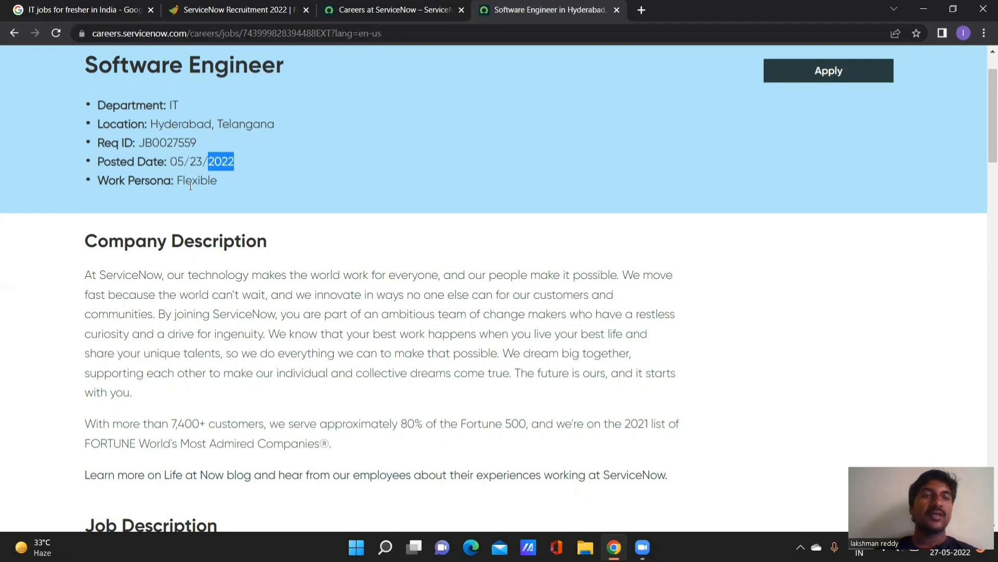
mouse_move(164, 194)
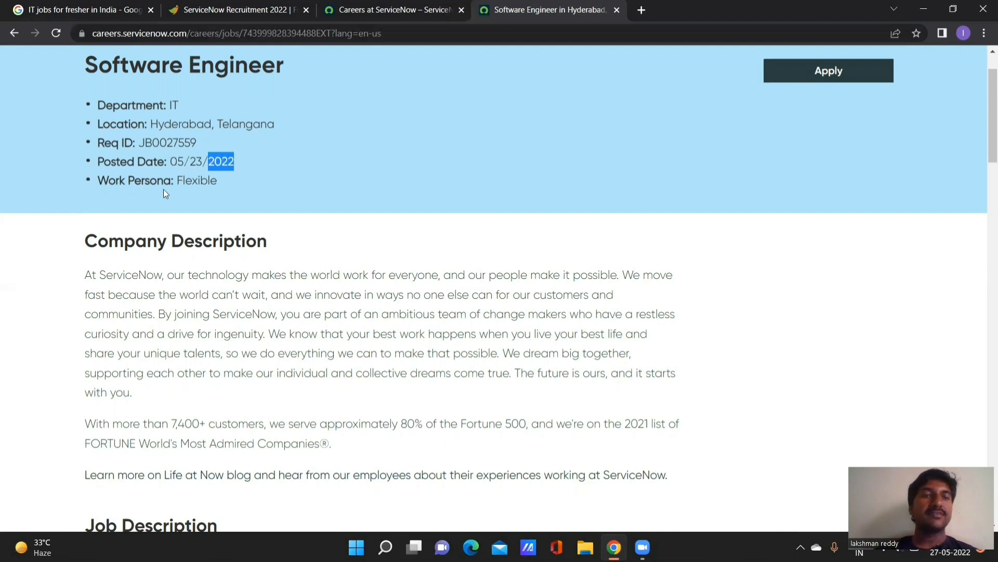
double_click(197, 180)
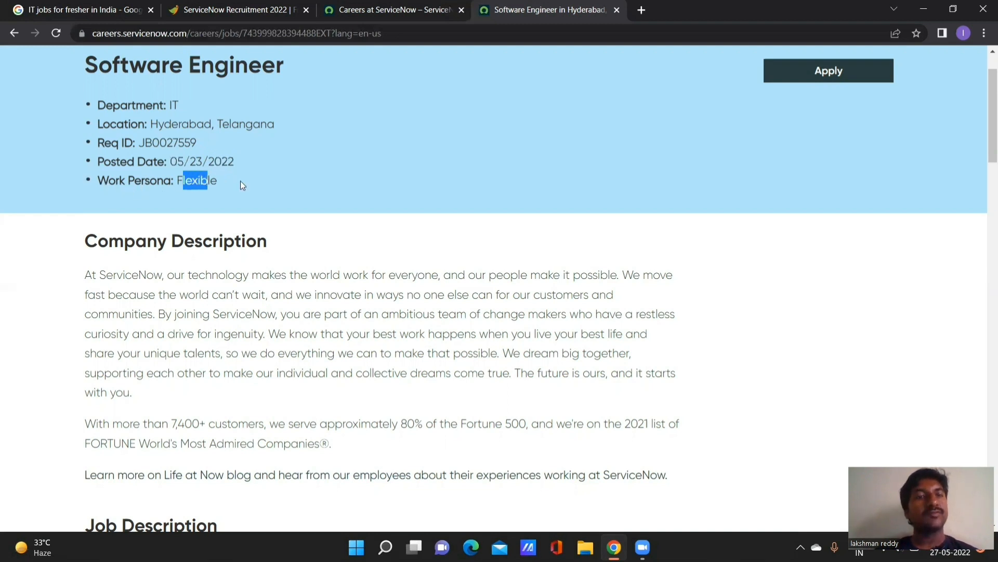
mouse_move(227, 188)
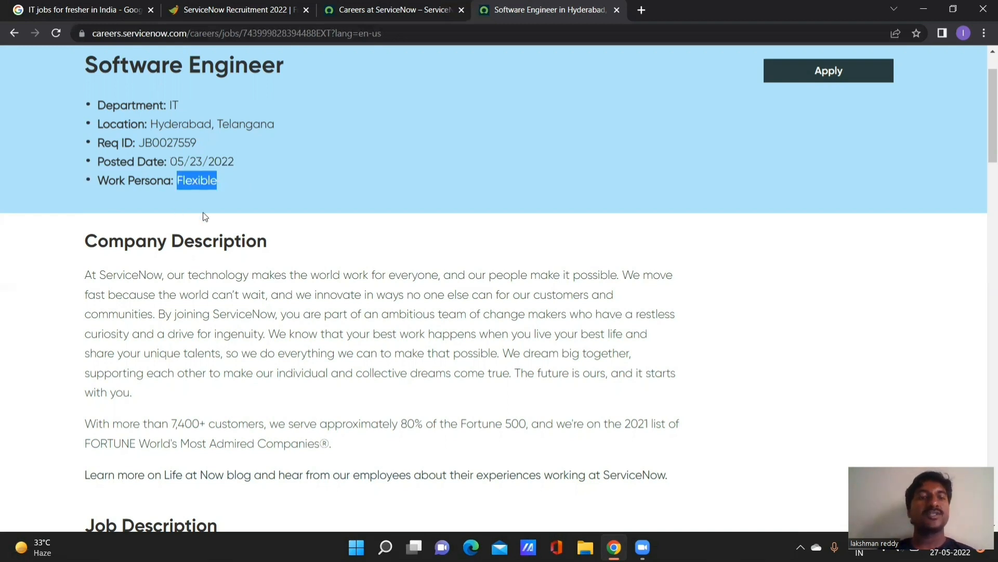
- Bring the Qualifications list into view and highlight the Java, JavaScript, UI frameworks and build tools requirements
scroll("down", 3)
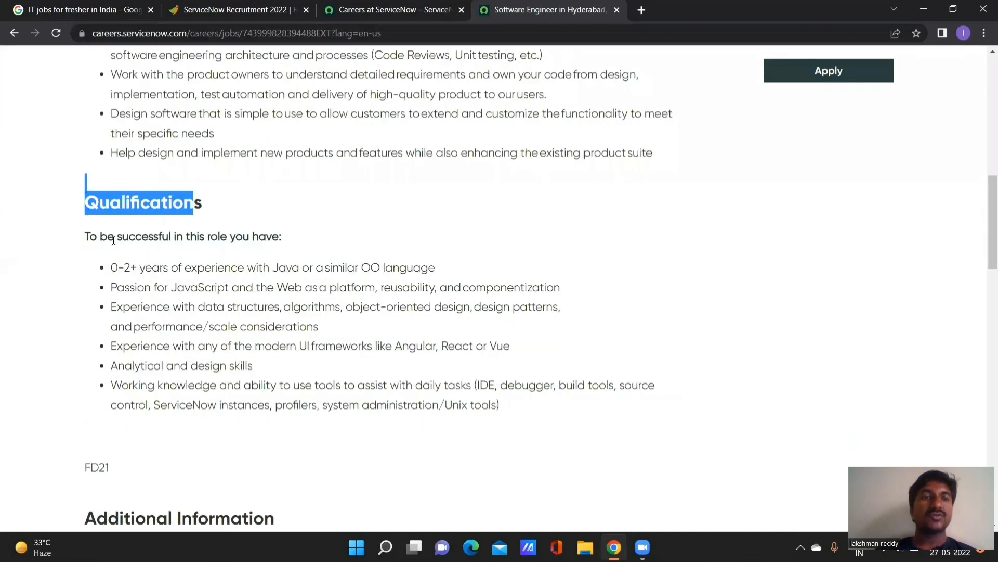
scroll("down", 3)
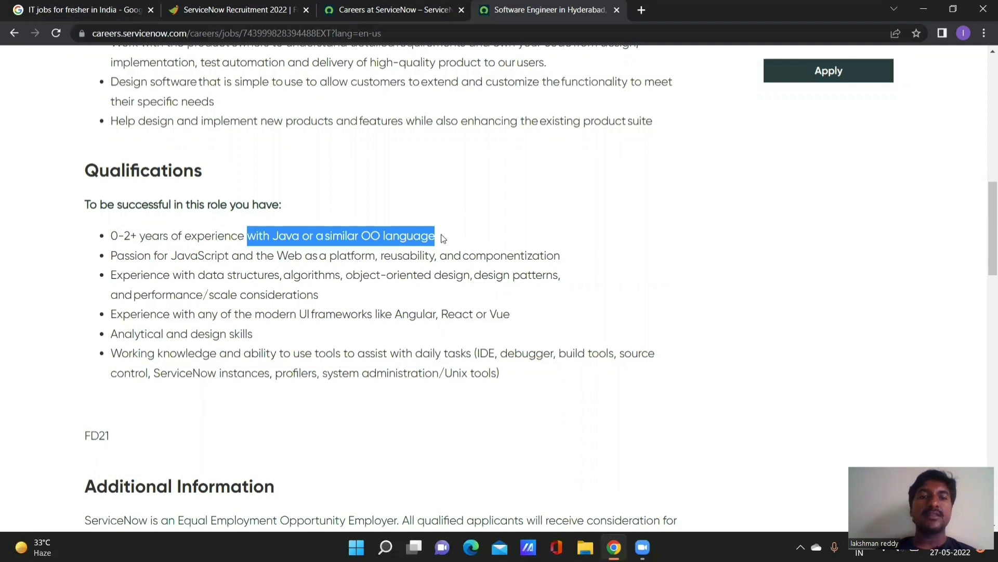
mouse_move(447, 240)
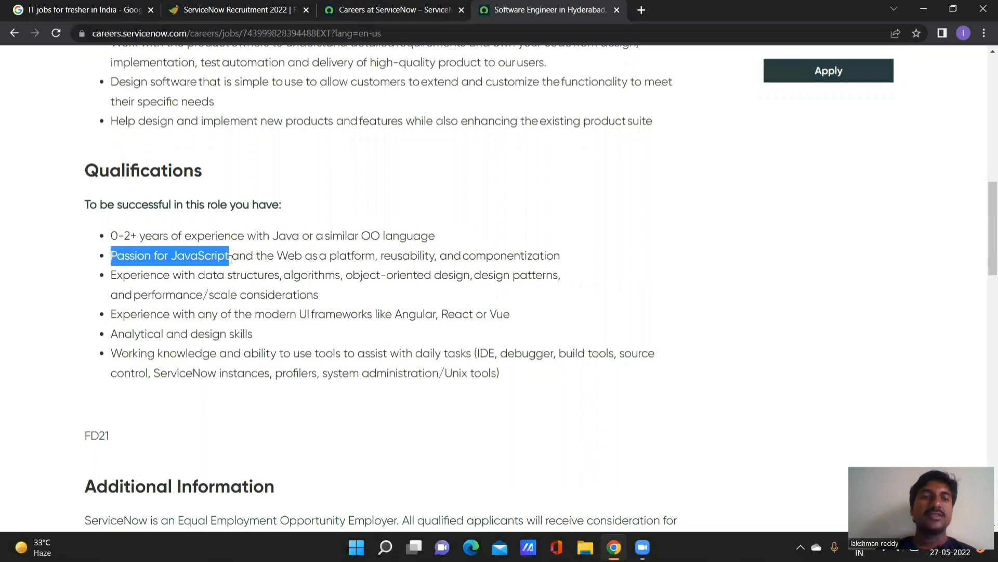
left_click(168, 256)
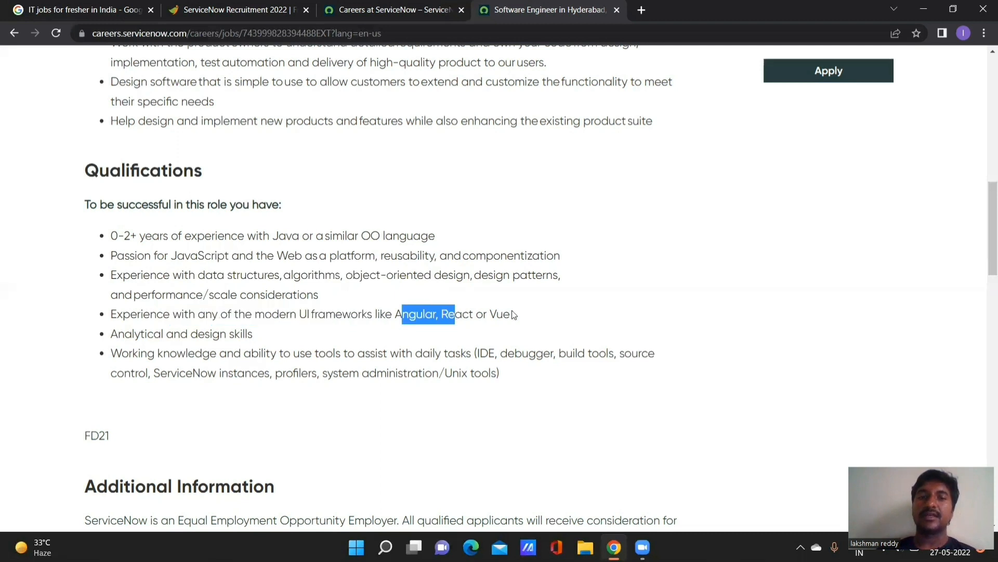
left_click(255, 314)
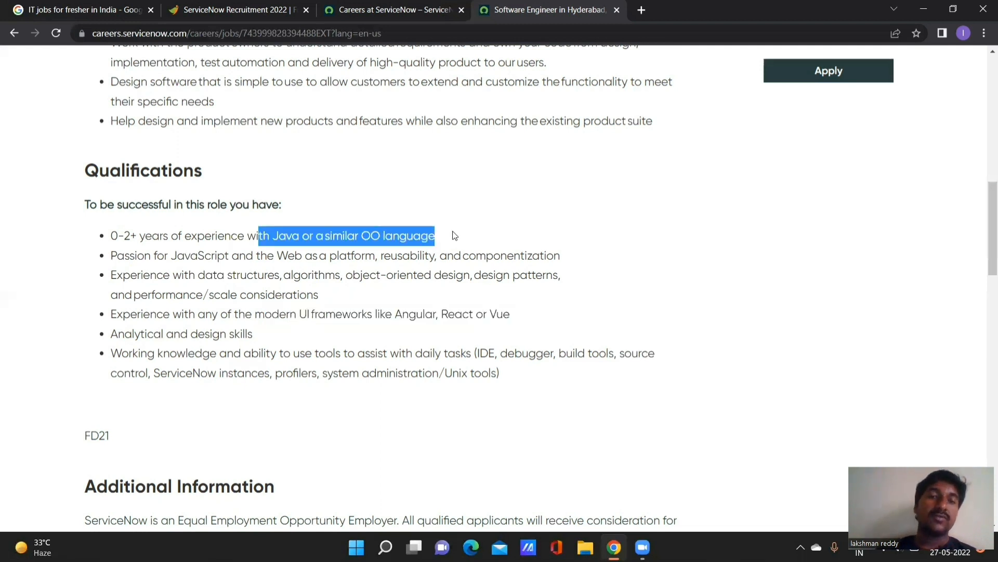
double_click(599, 353)
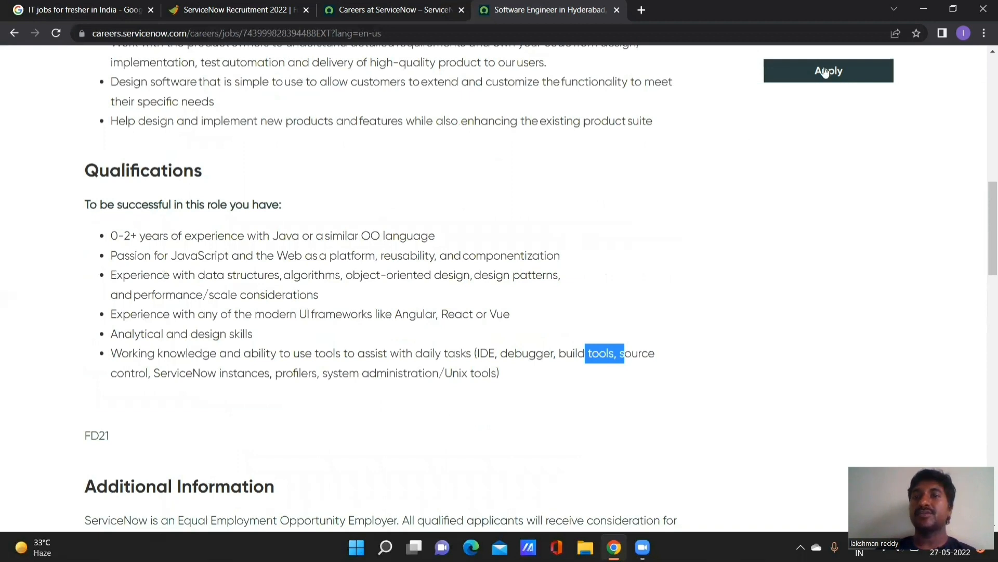
mouse_move(829, 71)
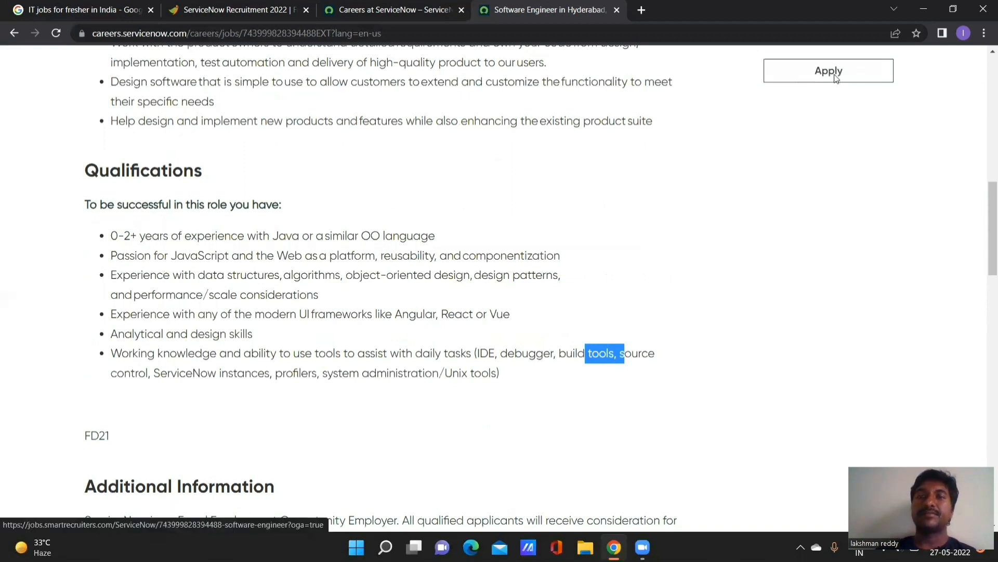
left_click(828, 70)
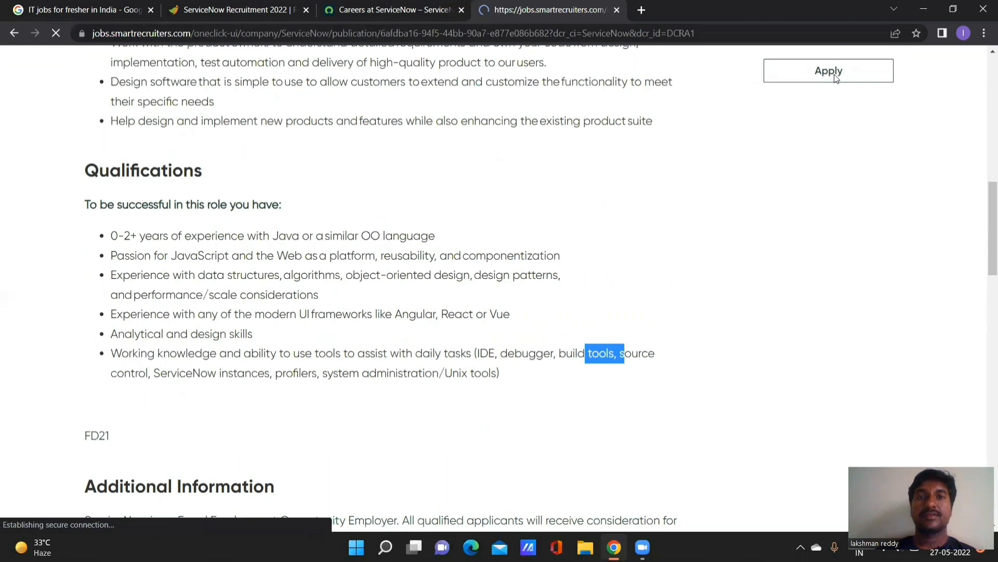
left_click(829, 71)
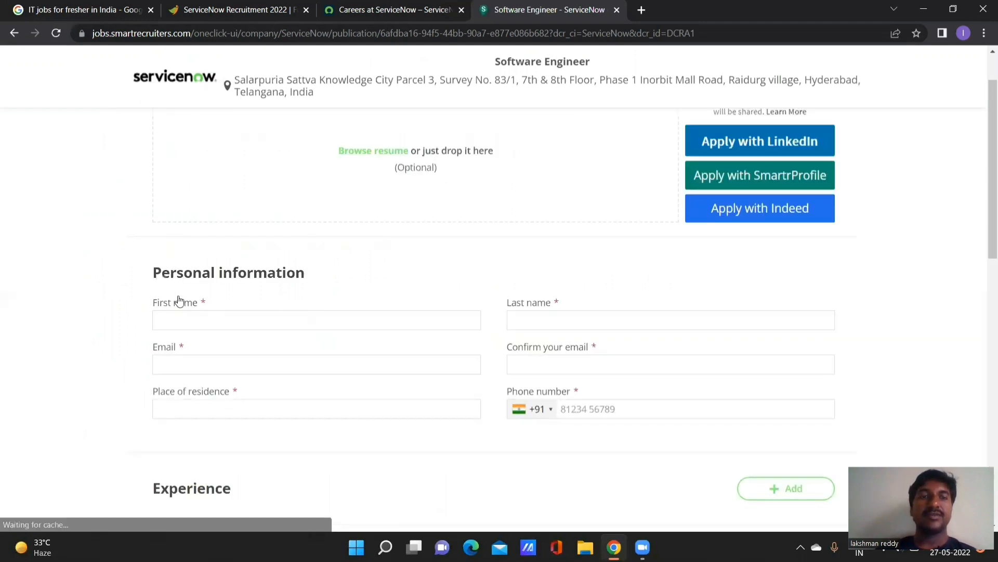
scroll("down", 3)
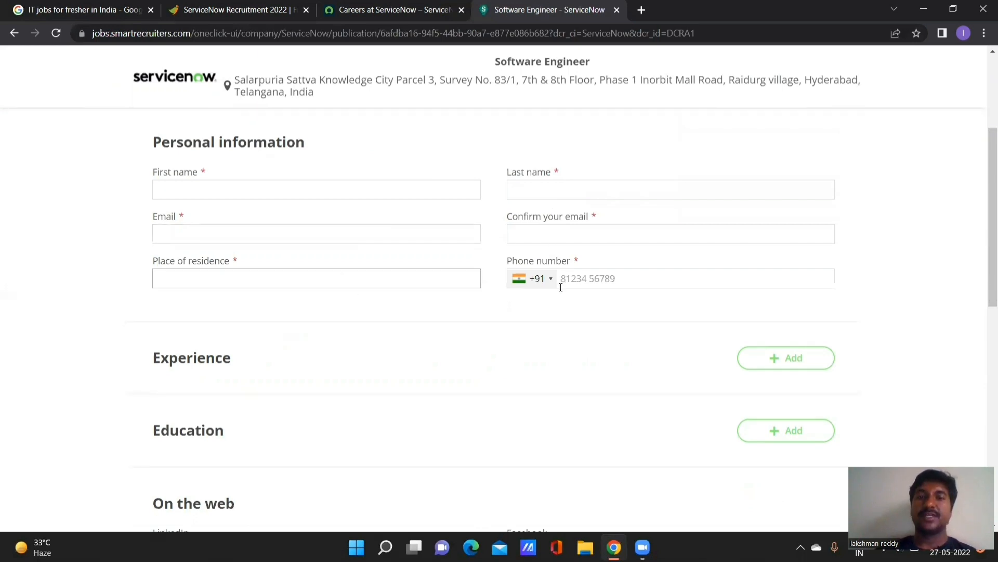
scroll("down", 3)
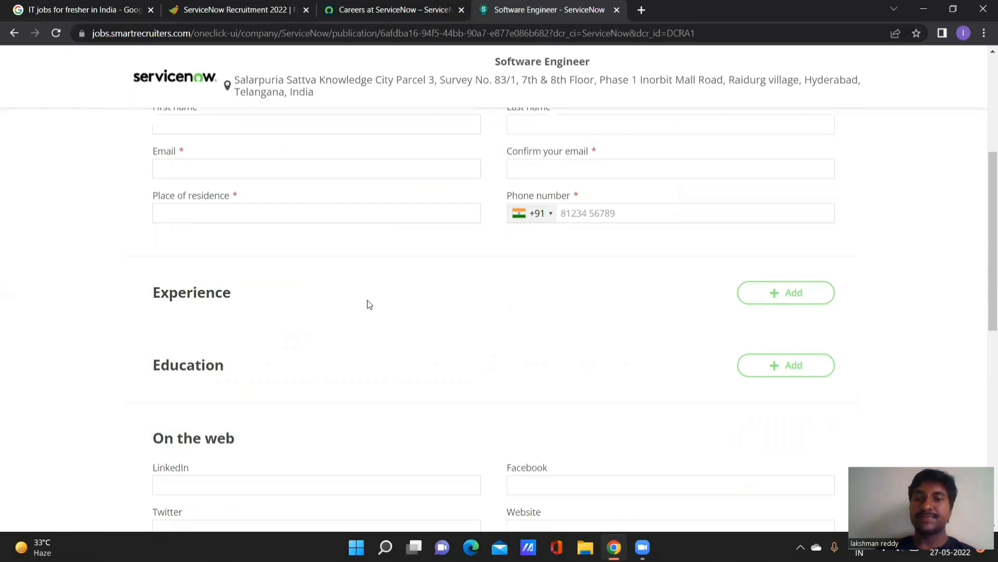
mouse_move(825, 292)
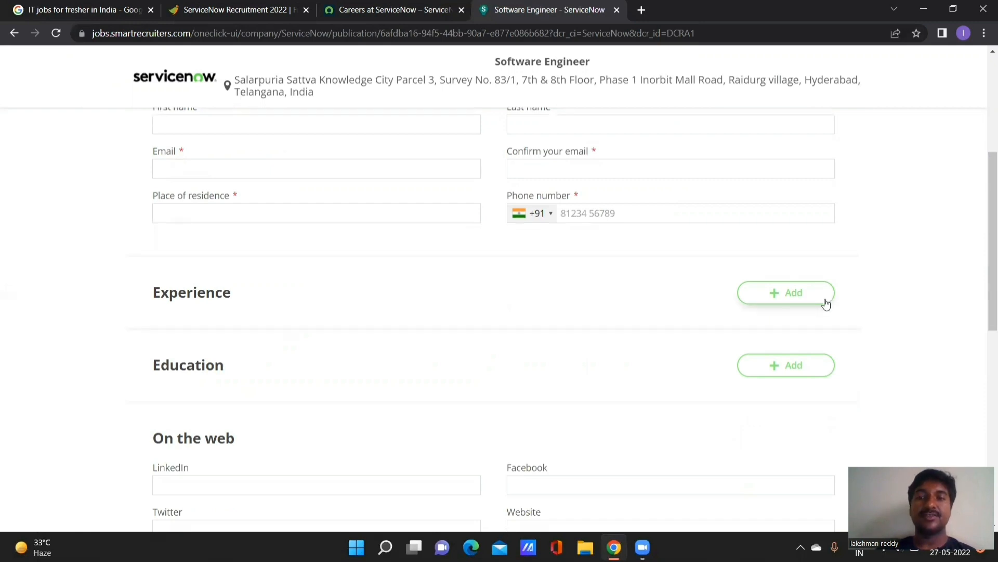
mouse_move(723, 302)
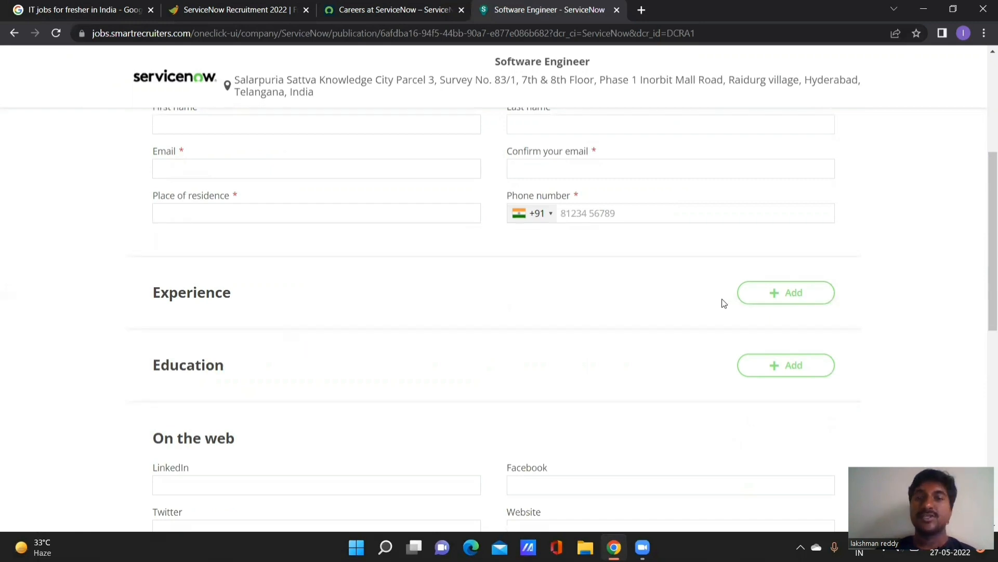
mouse_move(804, 301)
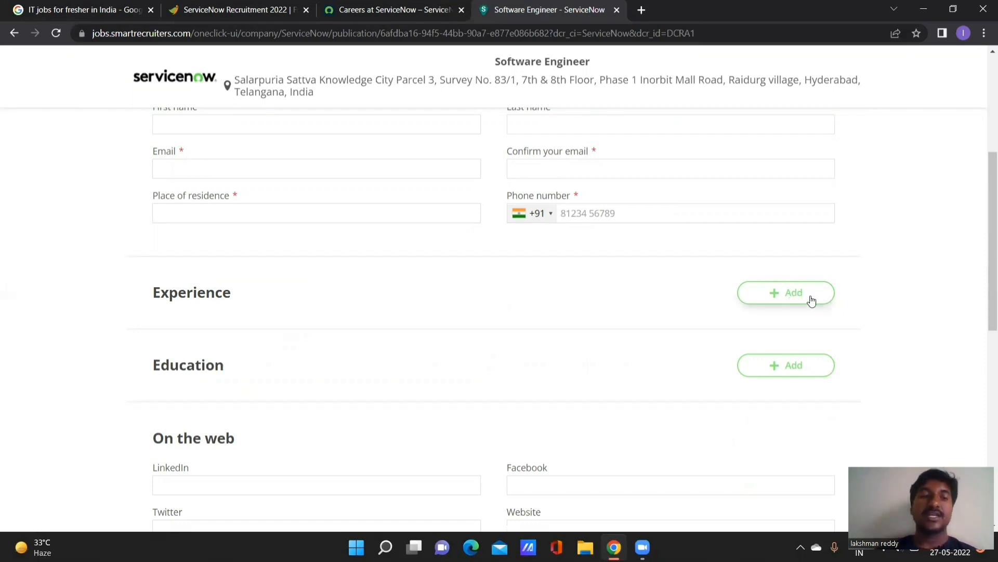
mouse_move(798, 365)
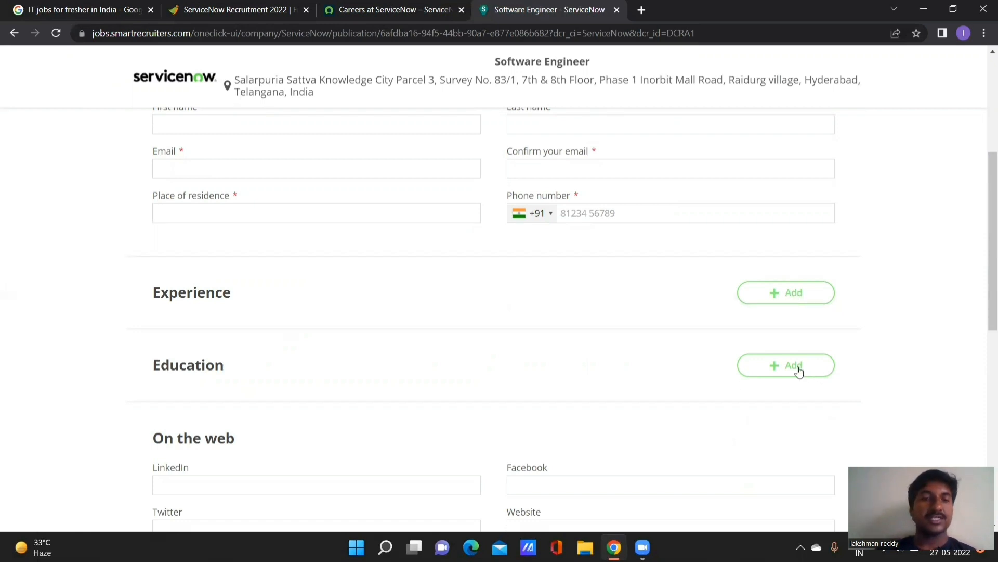
scroll("down", 3)
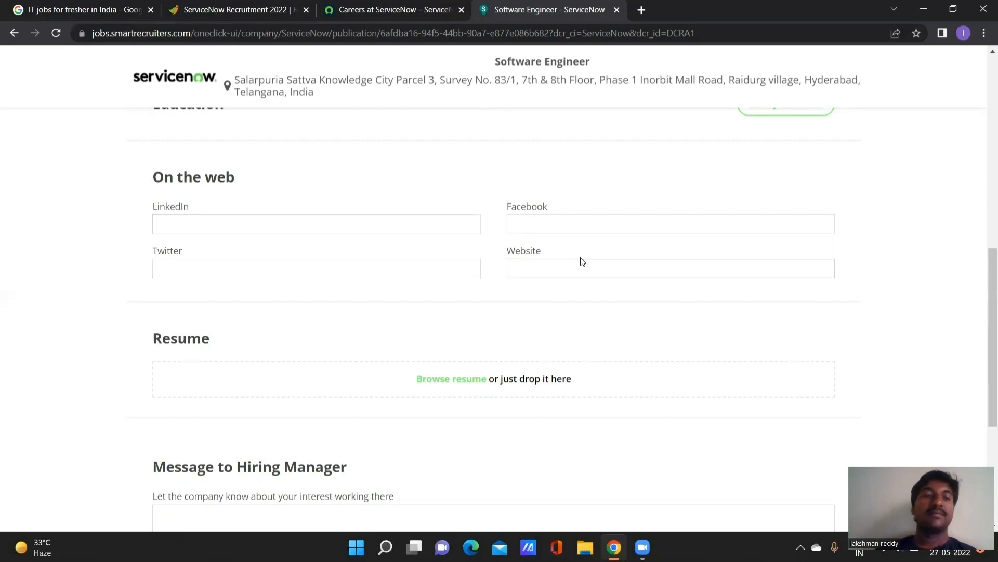
scroll("down", 3)
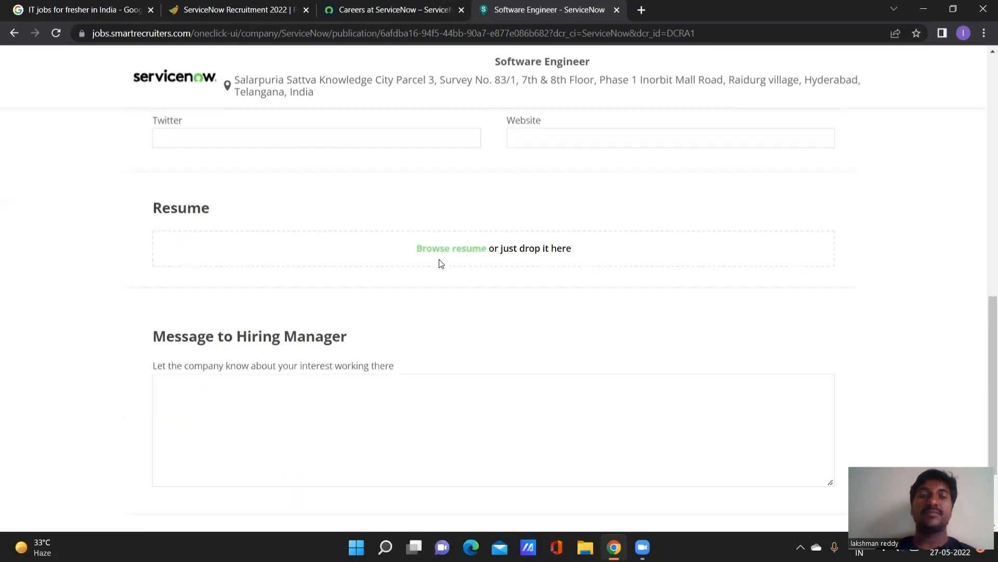
mouse_move(432, 254)
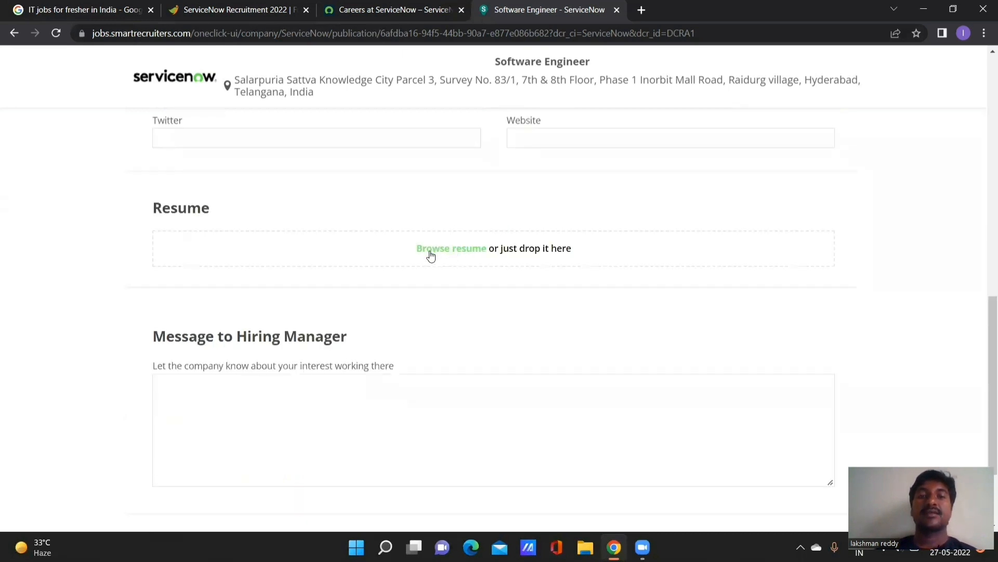
mouse_move(484, 254)
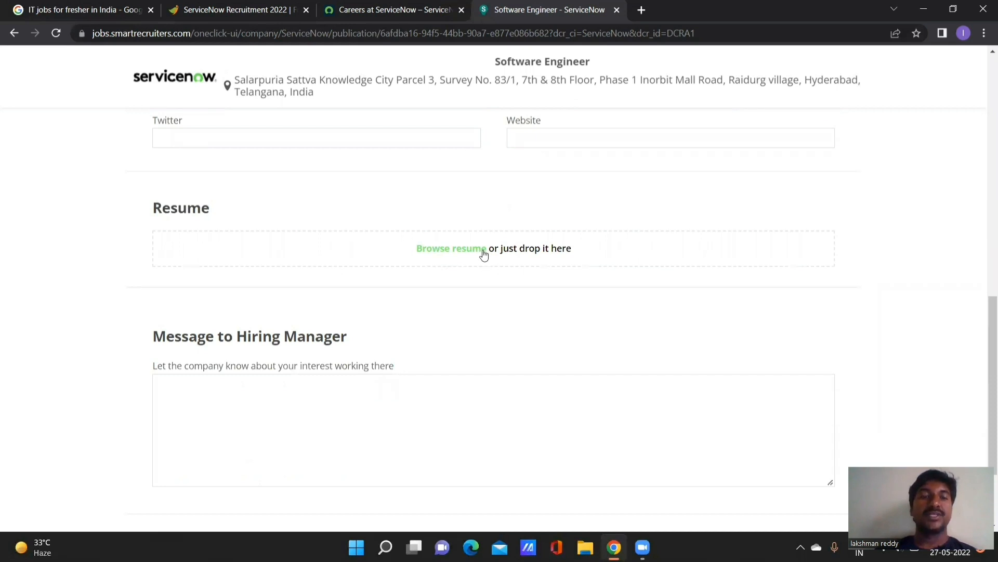
scroll("down", 3)
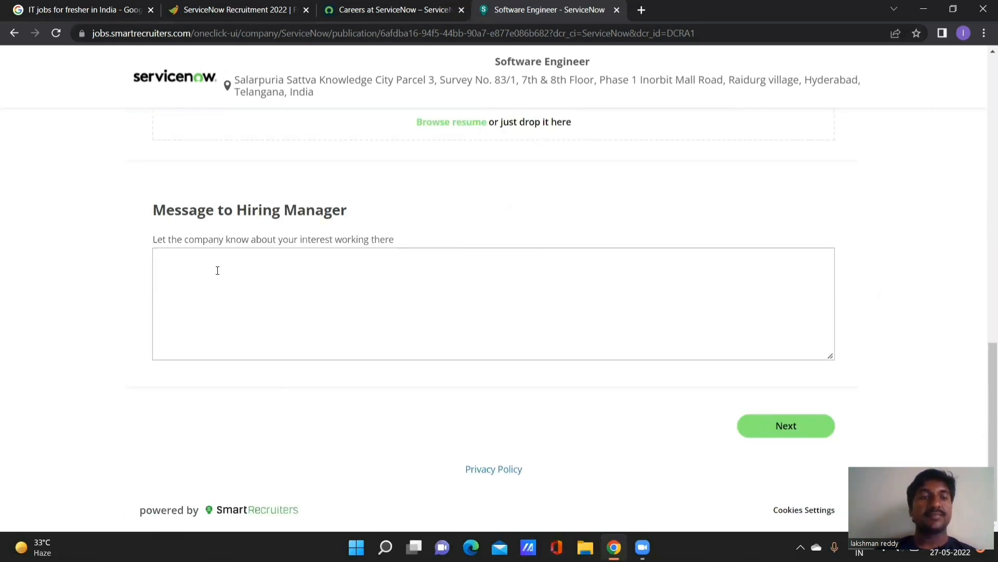
mouse_move(322, 308)
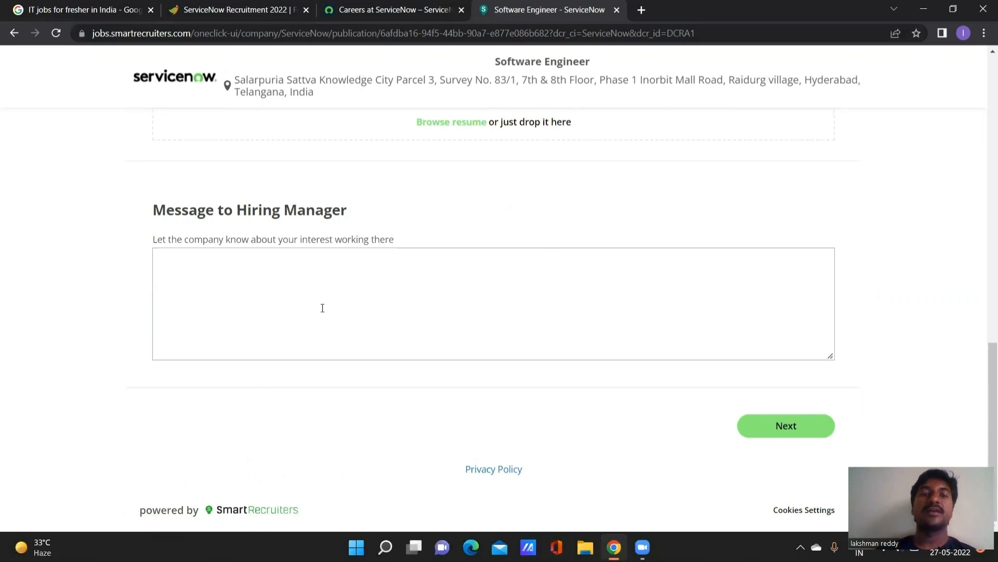
mouse_move(643, 313)
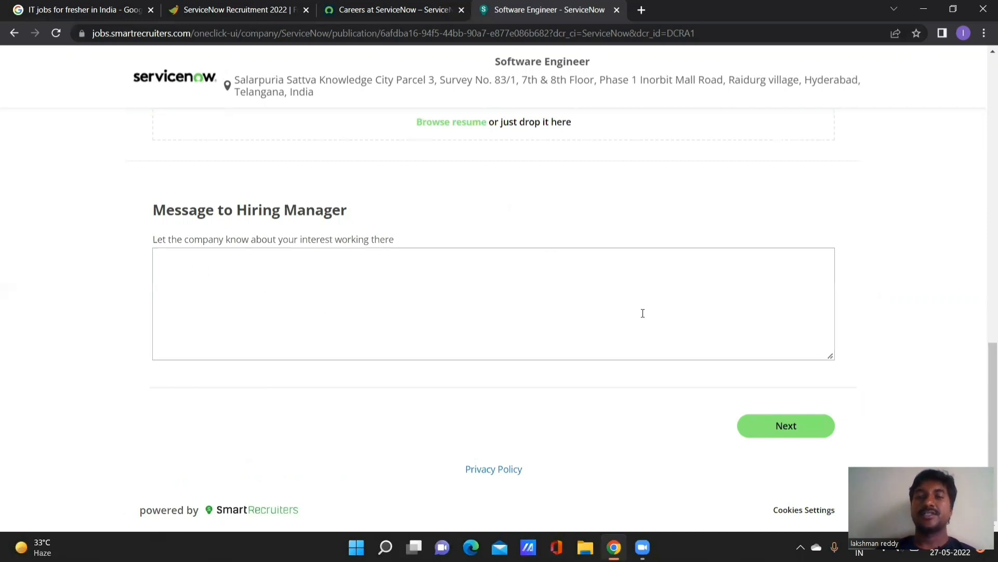
mouse_move(786, 425)
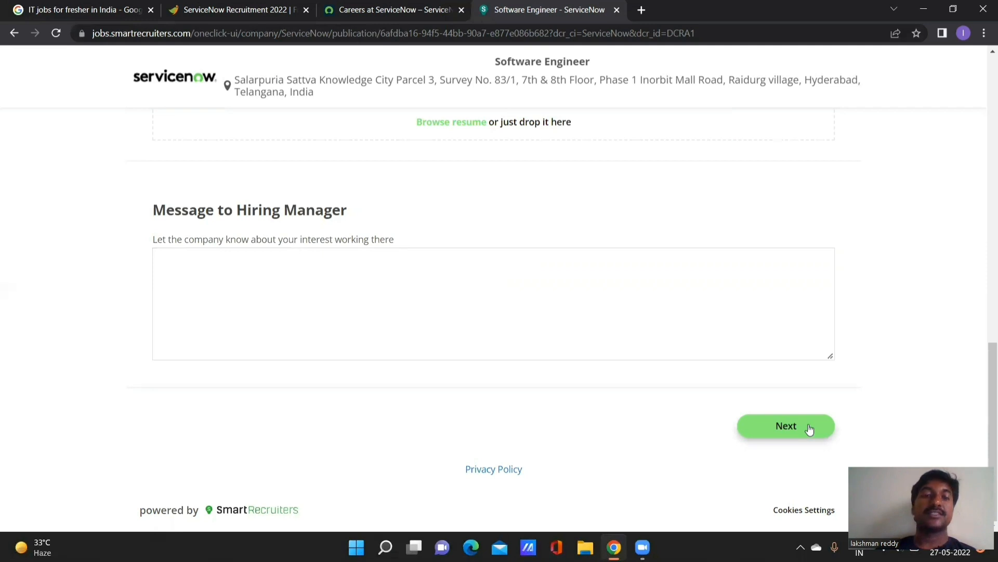
mouse_move(878, 217)
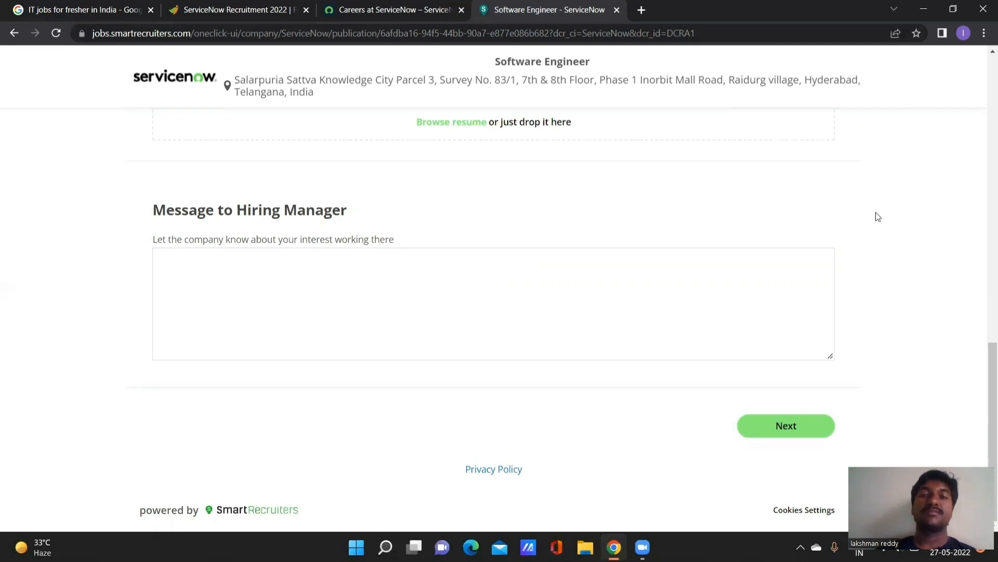
- Scroll the SmartRecruiters form back to its top showing Easy Apply and empty personal fields
scroll("up", 3)
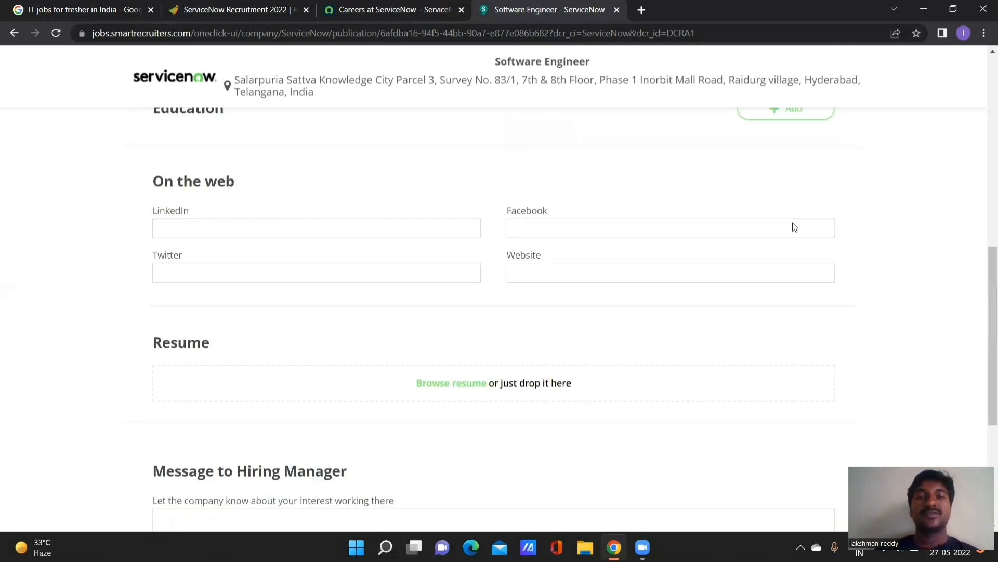
scroll("up", 3)
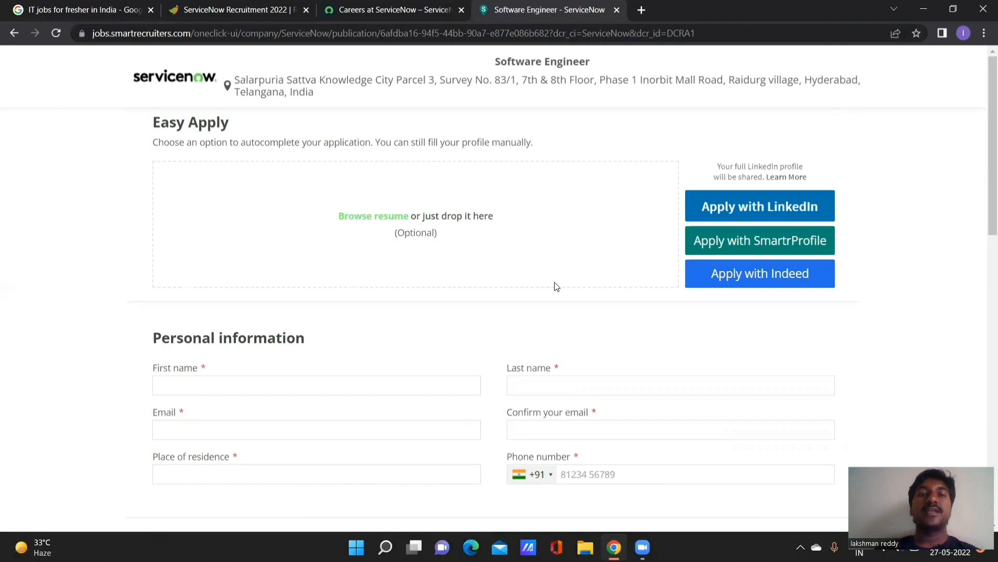
mouse_move(394, 353)
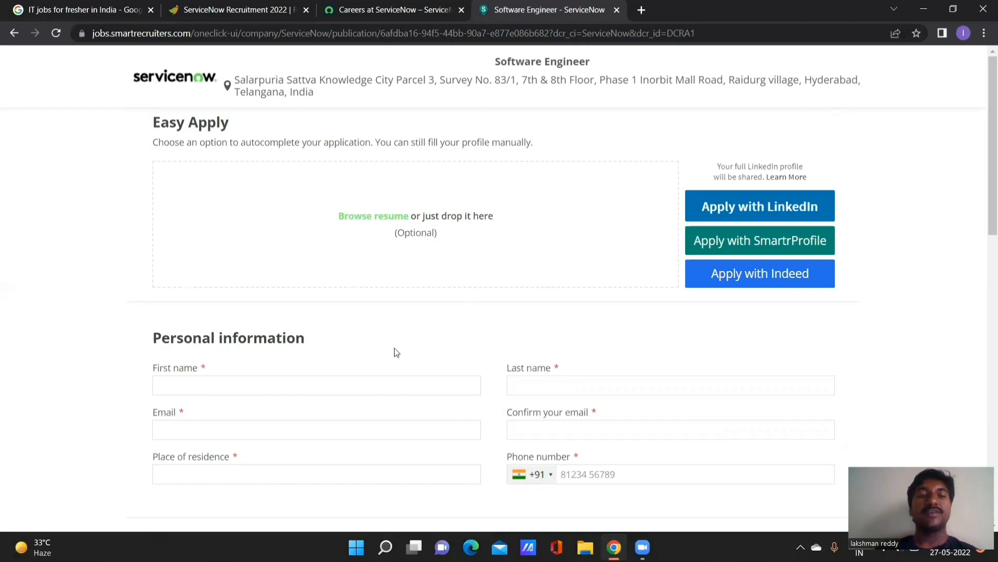
mouse_move(726, 211)
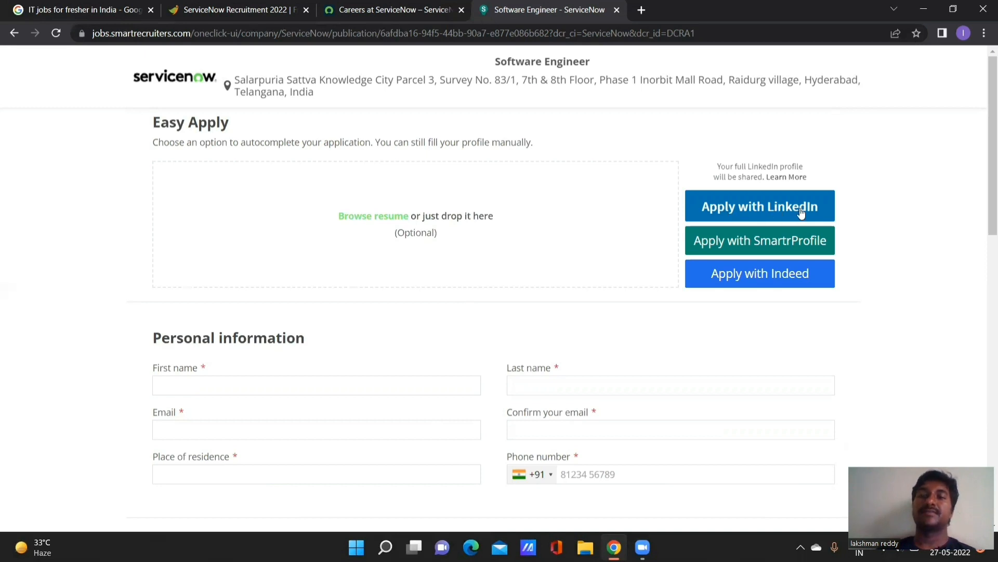
mouse_move(763, 216)
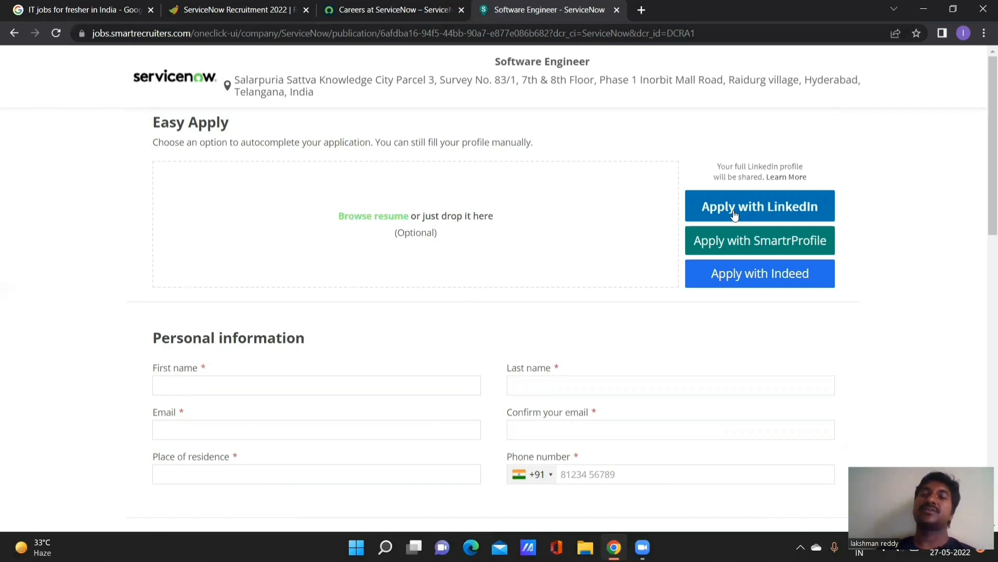
mouse_move(385, 226)
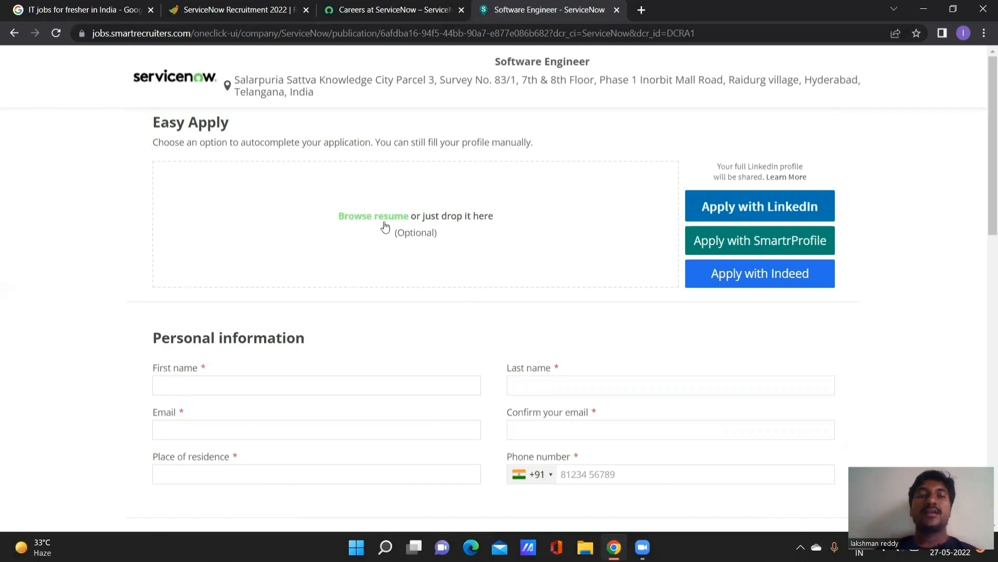
mouse_move(366, 225)
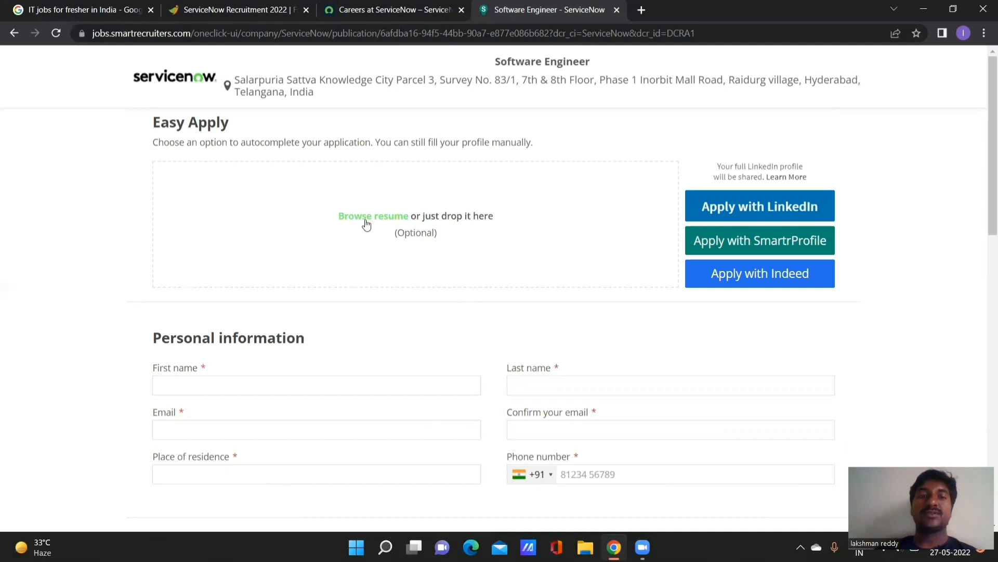
mouse_move(382, 214)
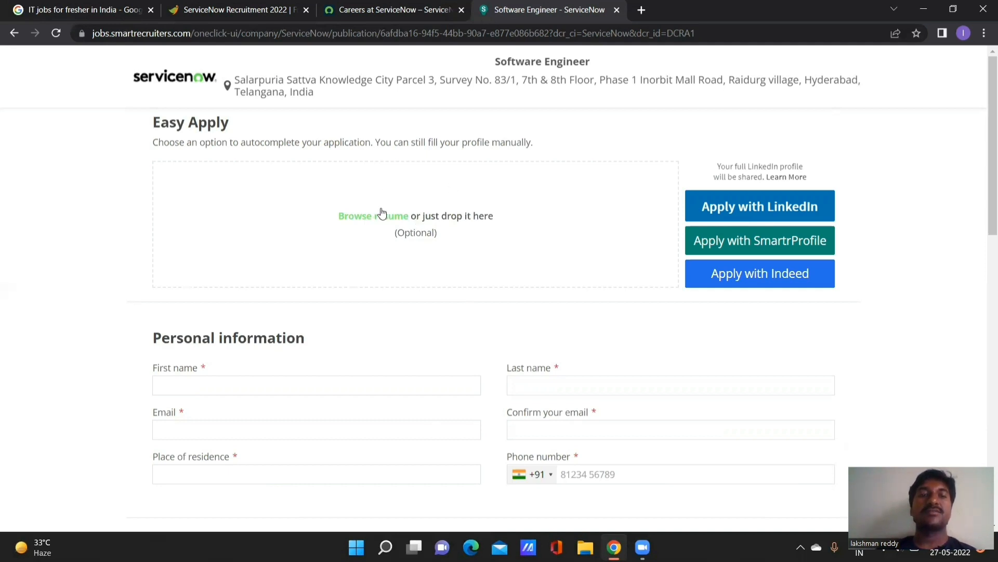
mouse_move(353, 240)
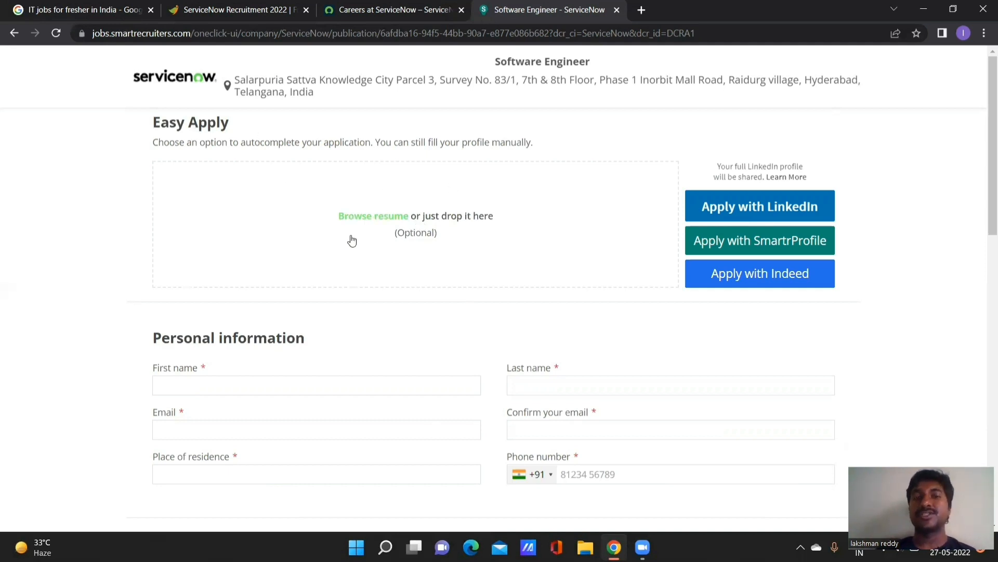
mouse_move(438, 393)
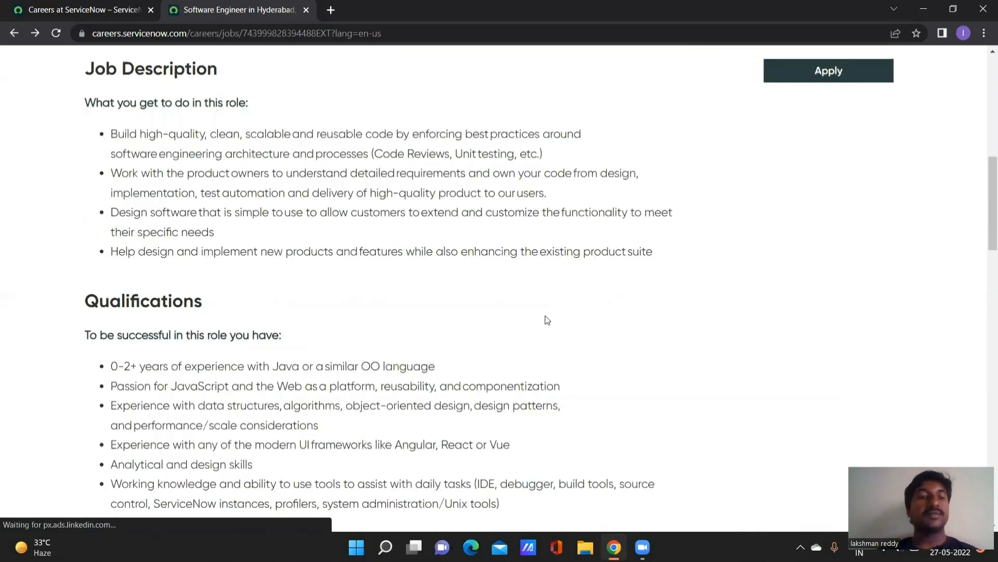
scroll("down", 3)
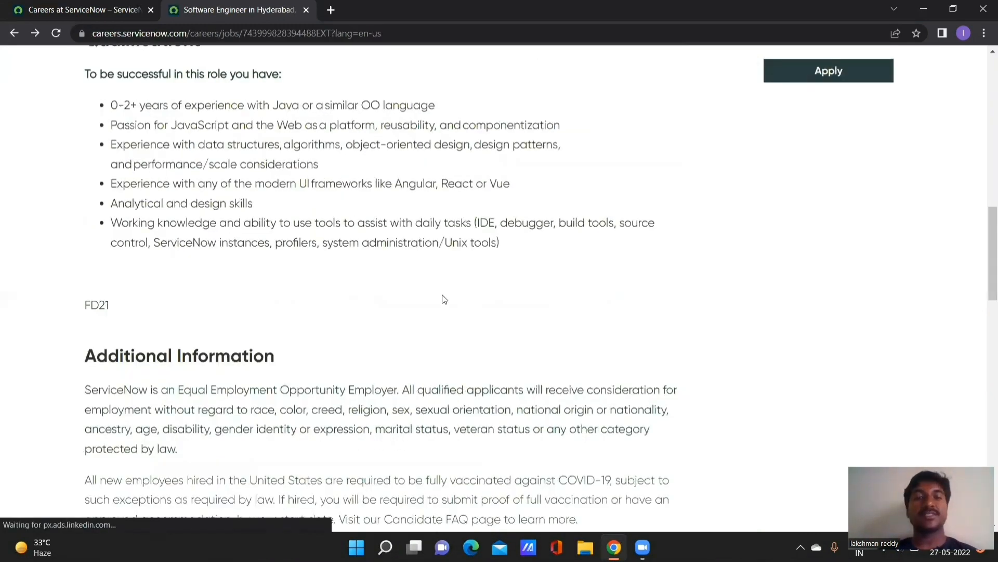
mouse_move(425, 203)
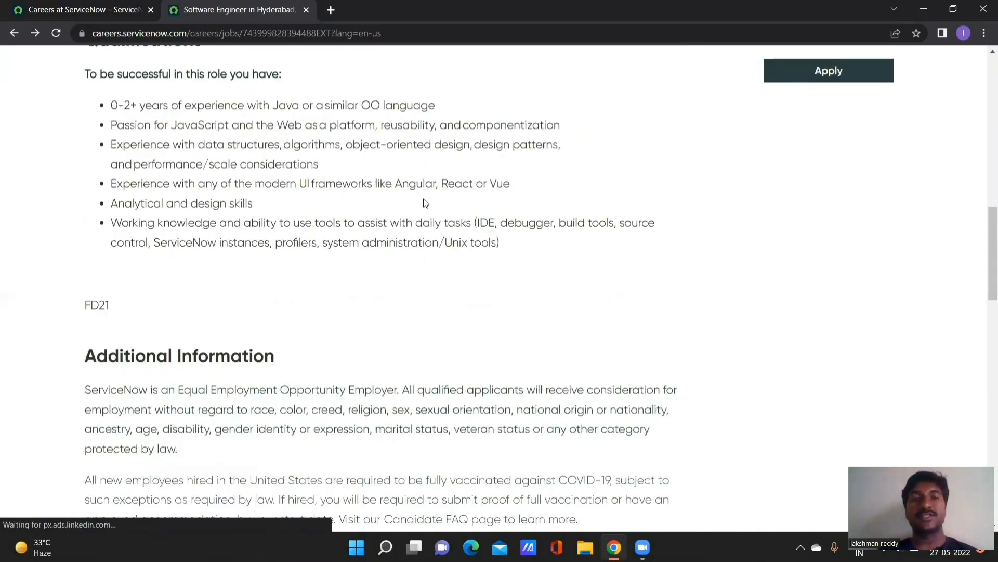
scroll("down", 3)
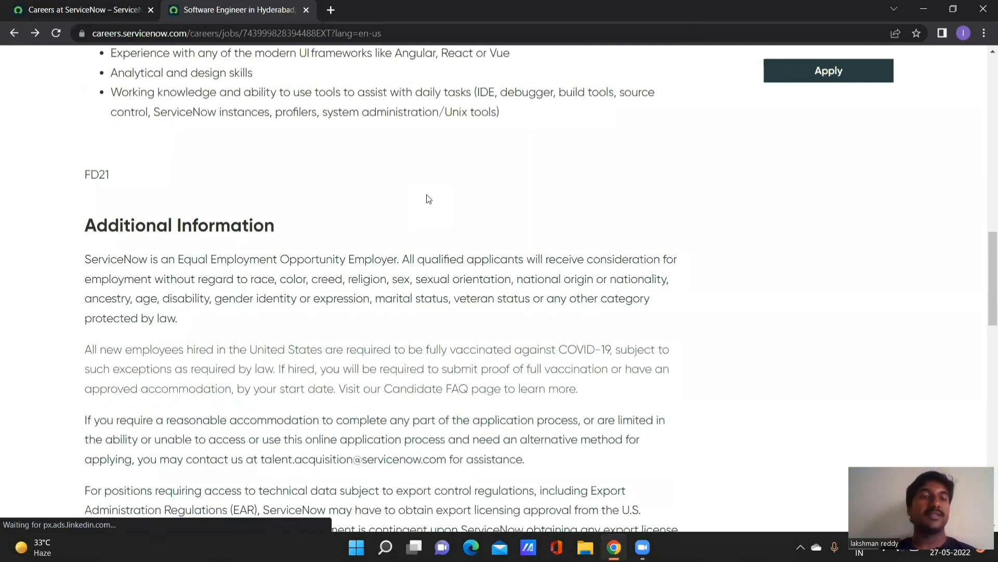
mouse_move(518, 197)
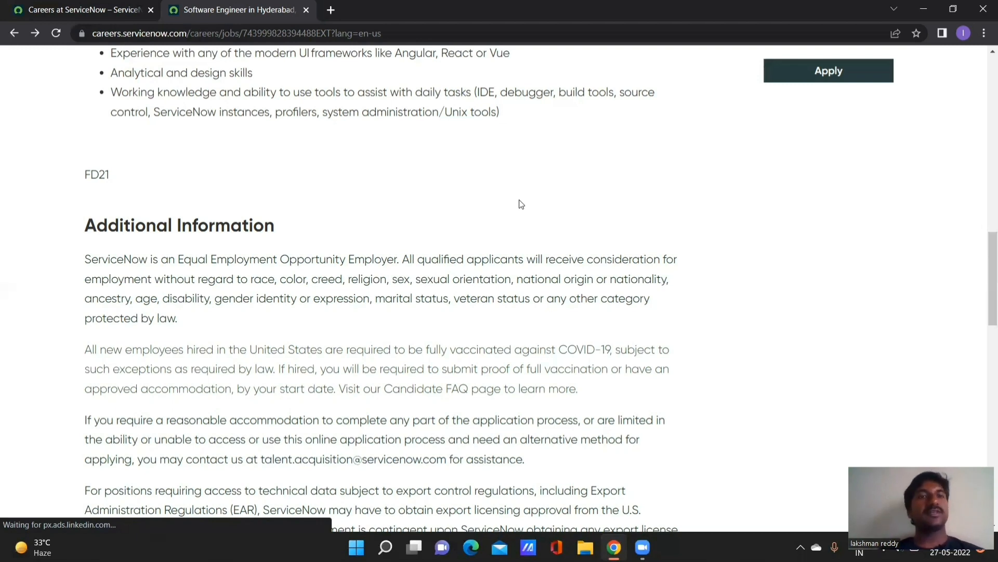
scroll("up", 3)
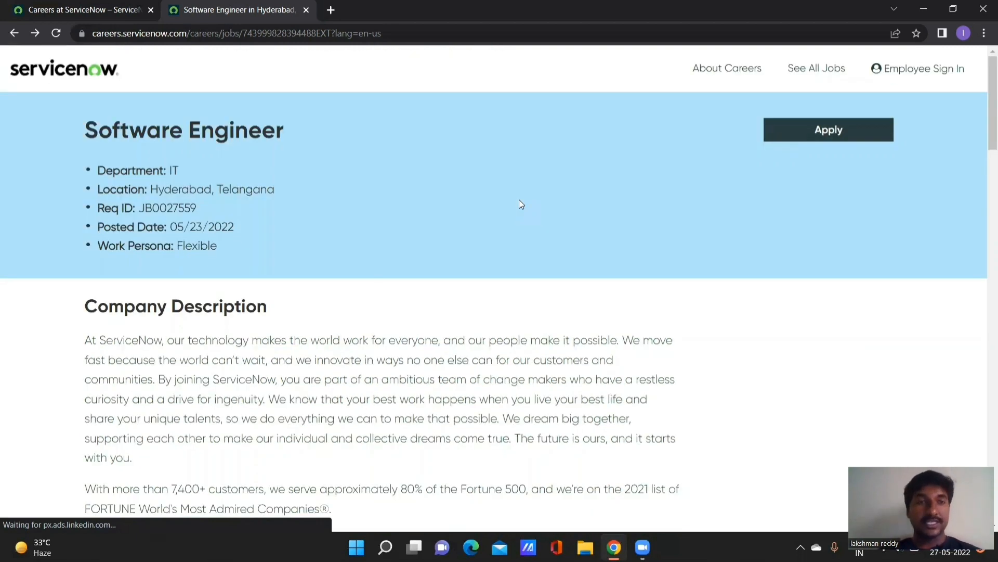